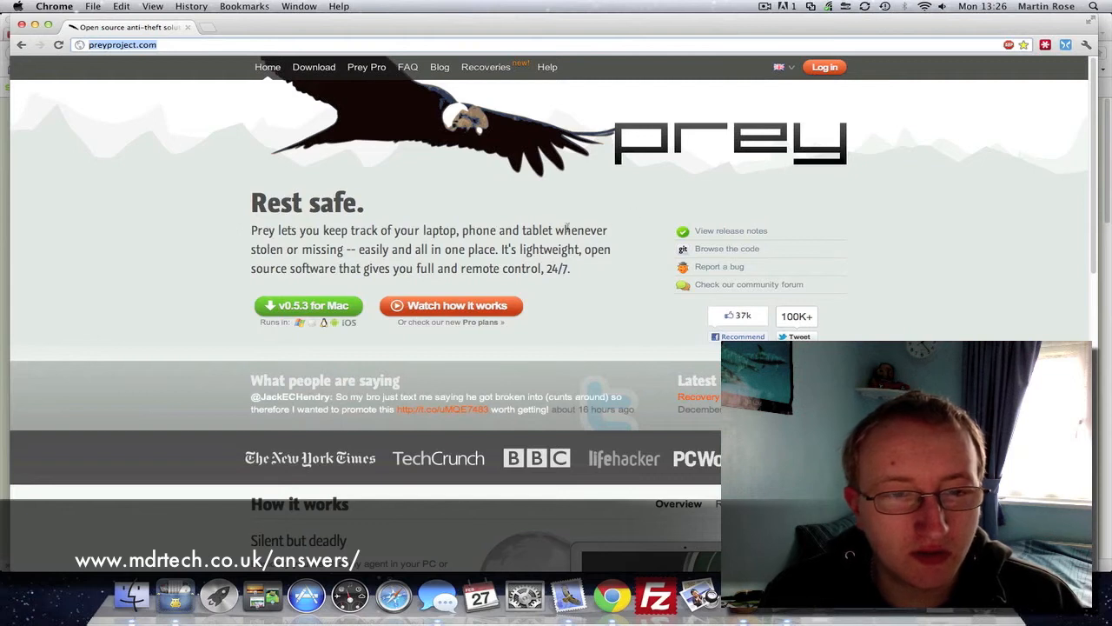
mouse_move(613, 325)
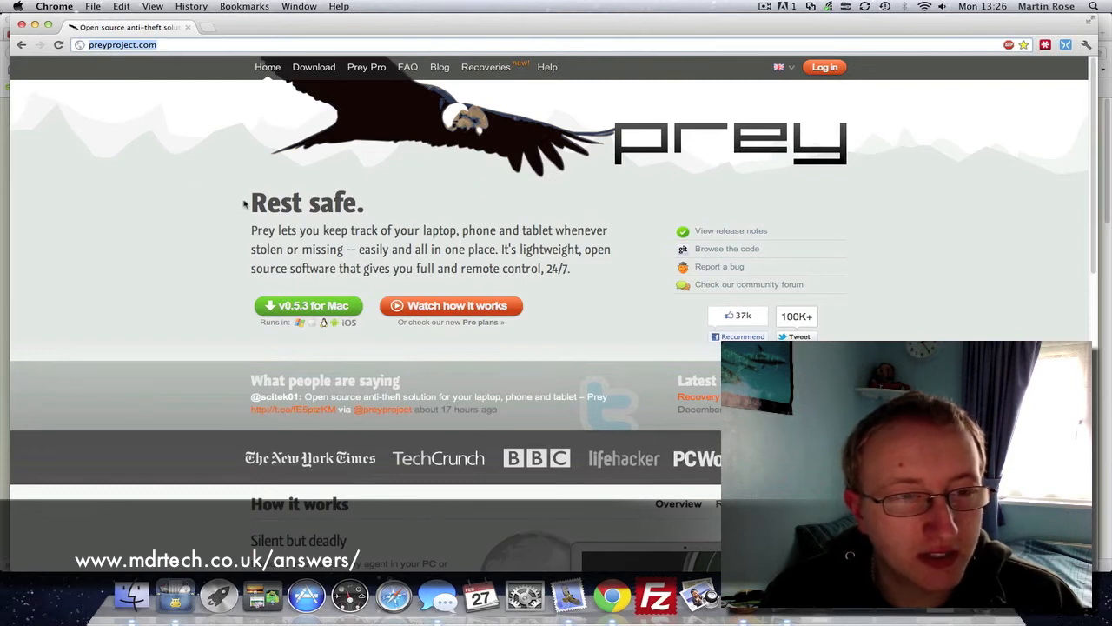
mouse_move(235, 201)
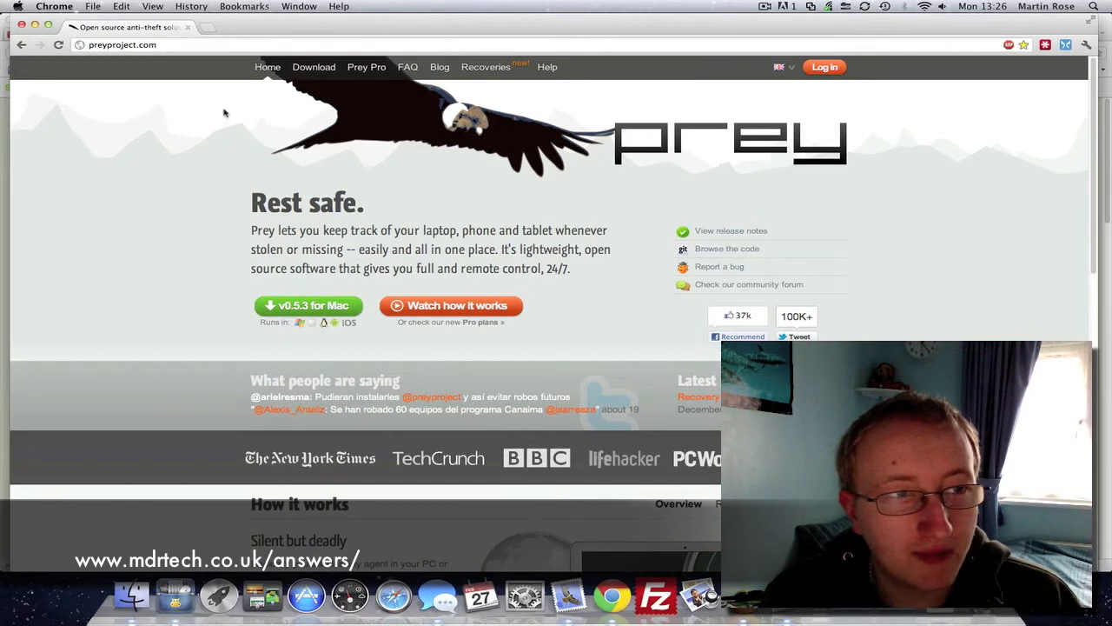
mouse_move(153, 54)
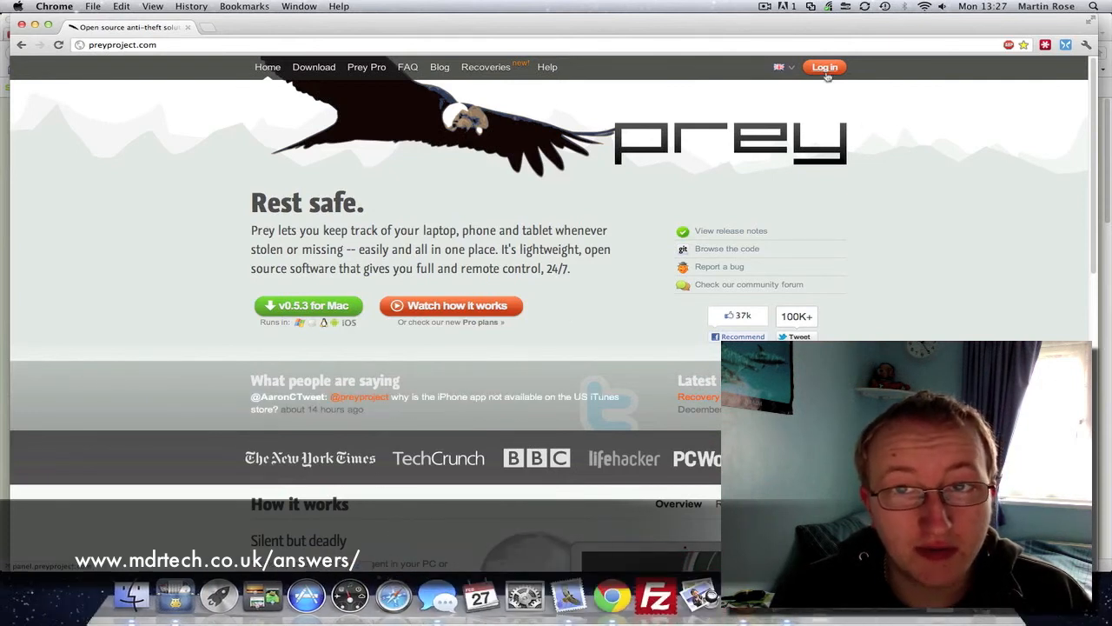
Go from the preyproject.com homepage to the Control Panel login page via Log in.
click(823, 66)
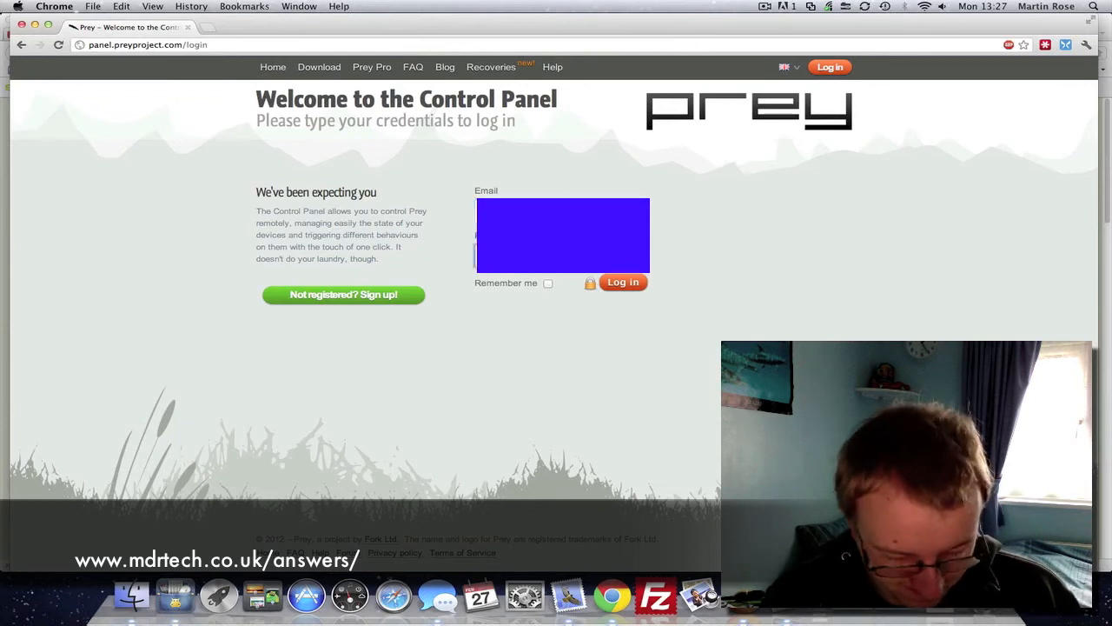
Sign in to the Prey control panel to reach the all-devices list with martin-imac.
click(622, 281)
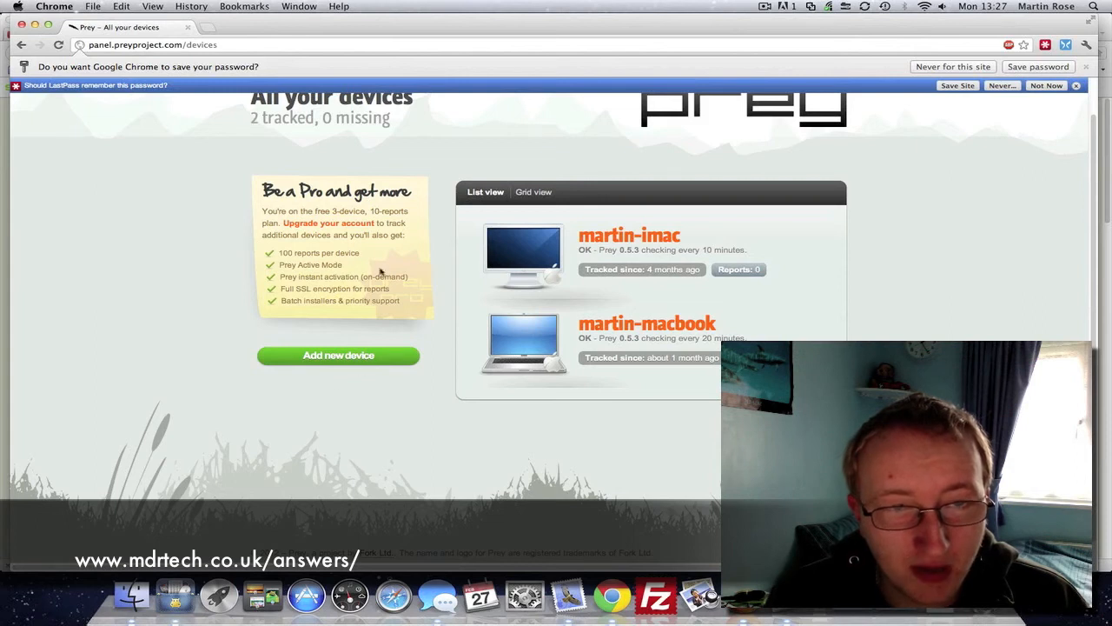
scroll(up, 3)
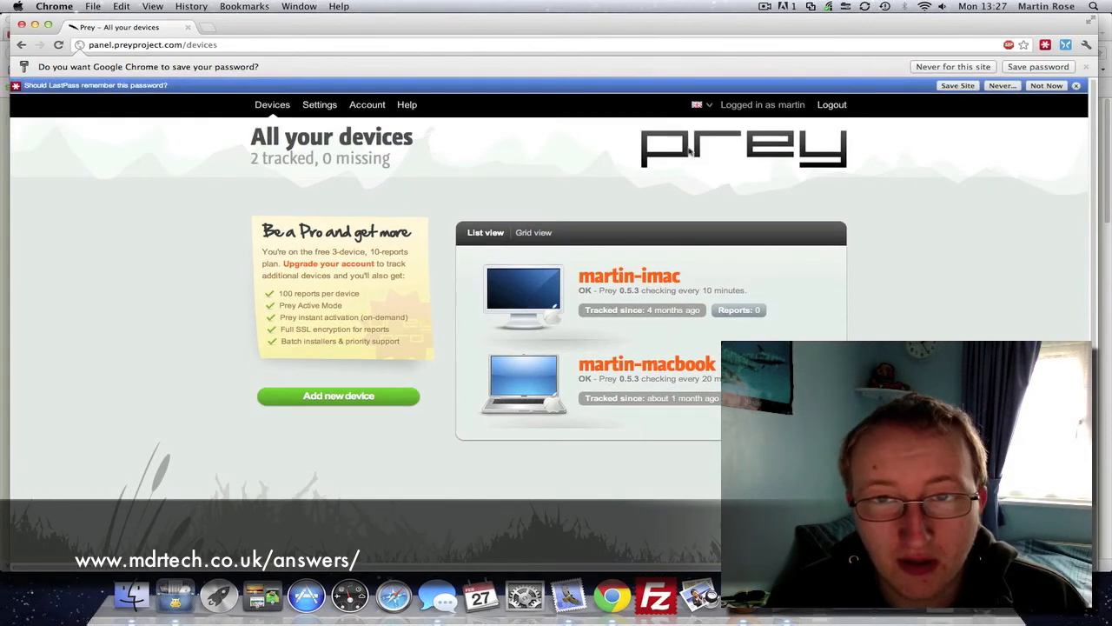
mouse_move(698, 172)
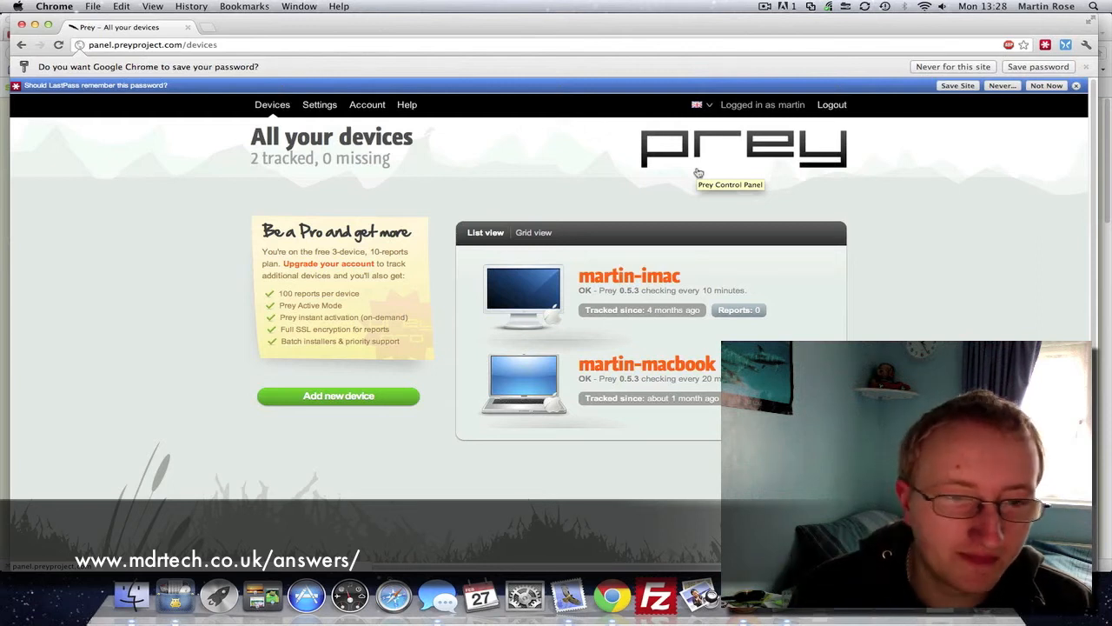
mouse_move(741, 292)
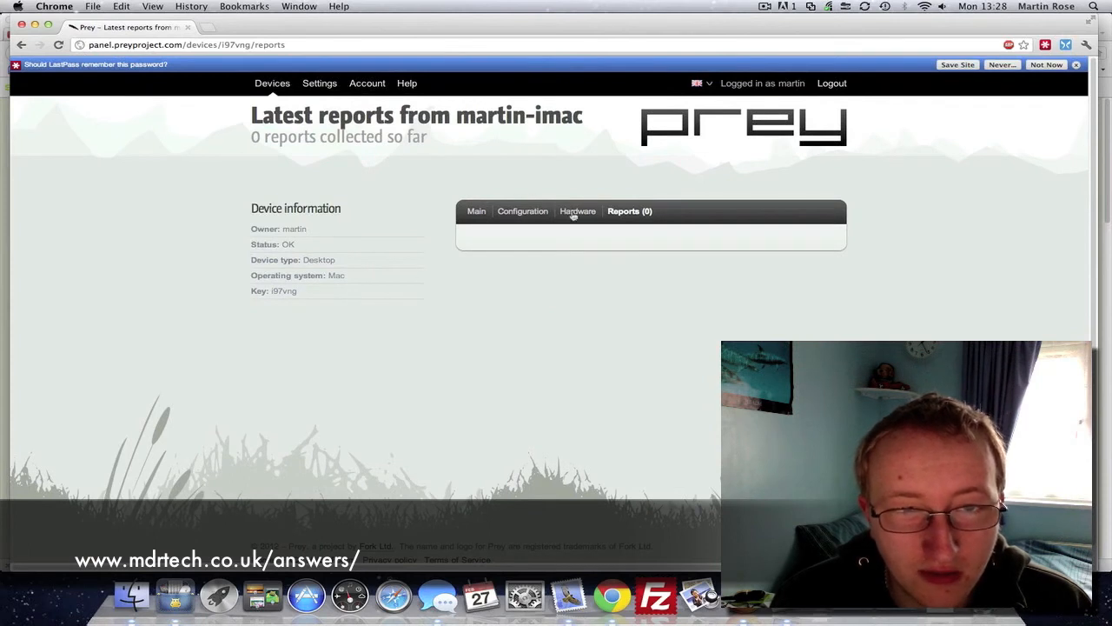
click(476, 212)
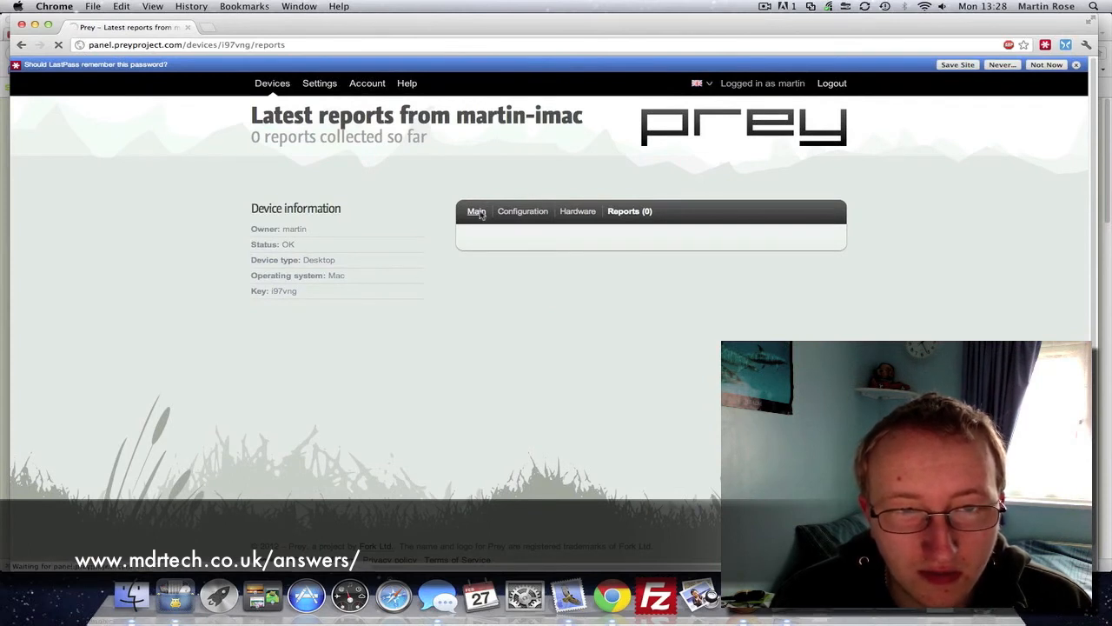
click(476, 210)
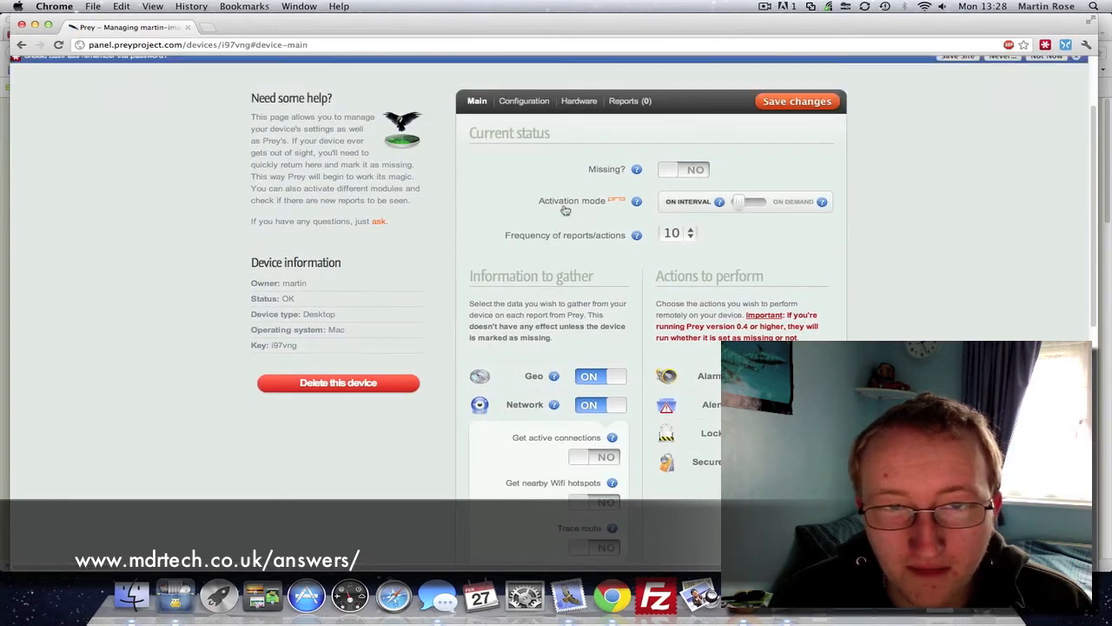
scroll(up, 3)
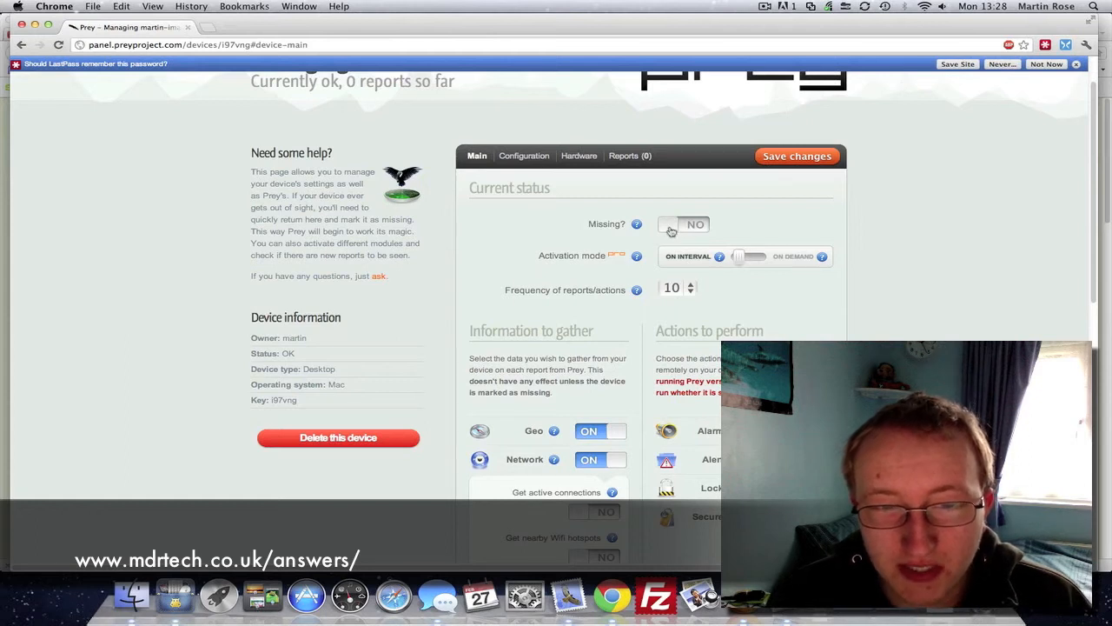
scroll(down, 3)
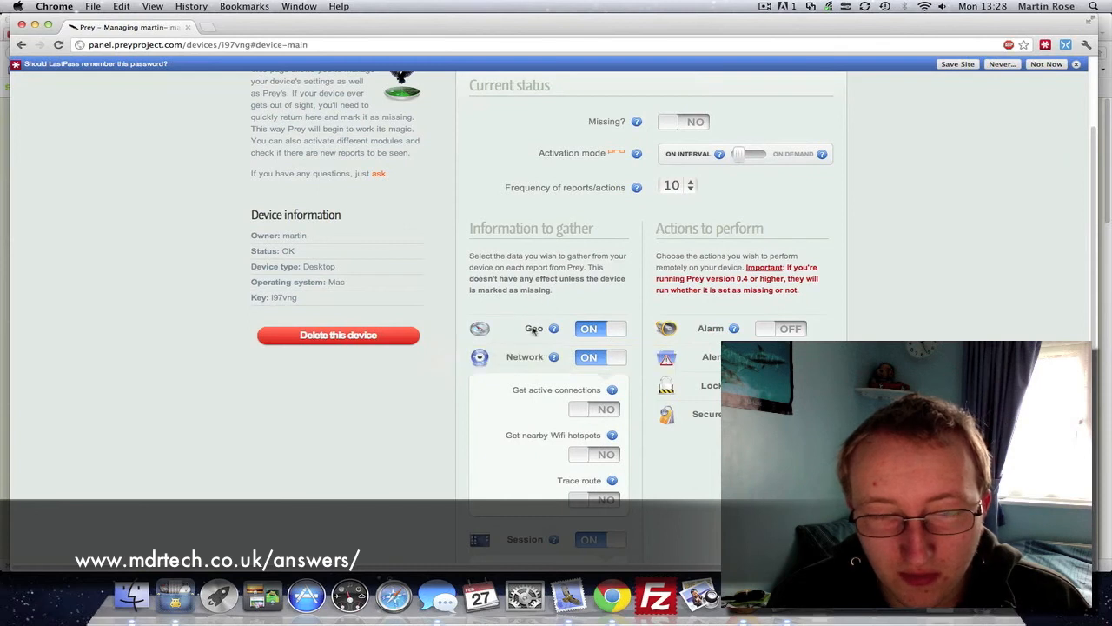
mouse_move(553, 356)
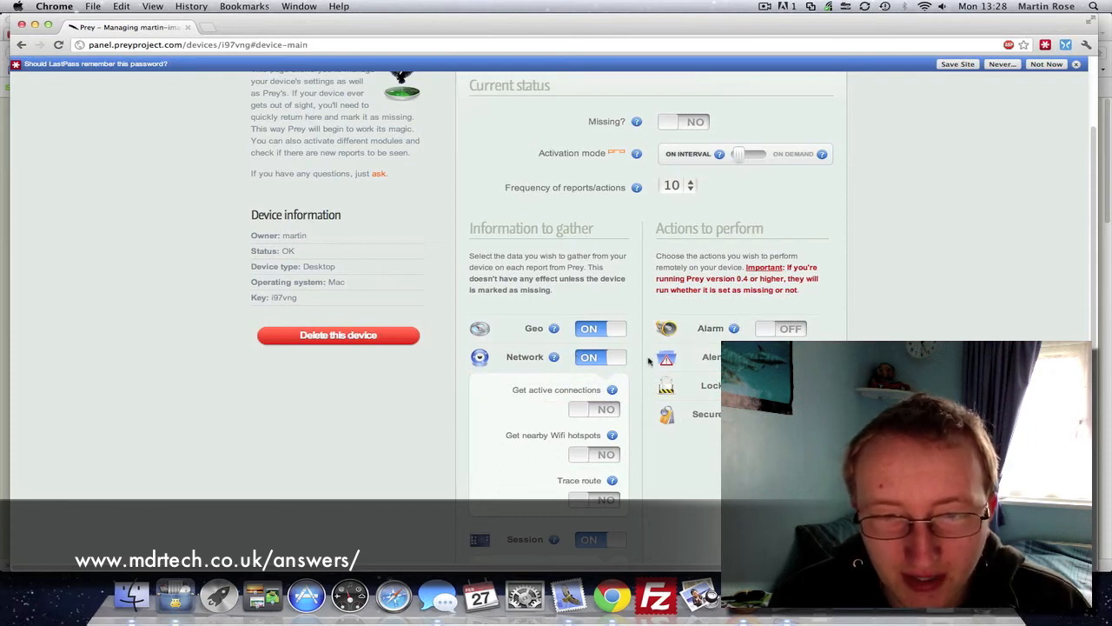
mouse_move(630, 306)
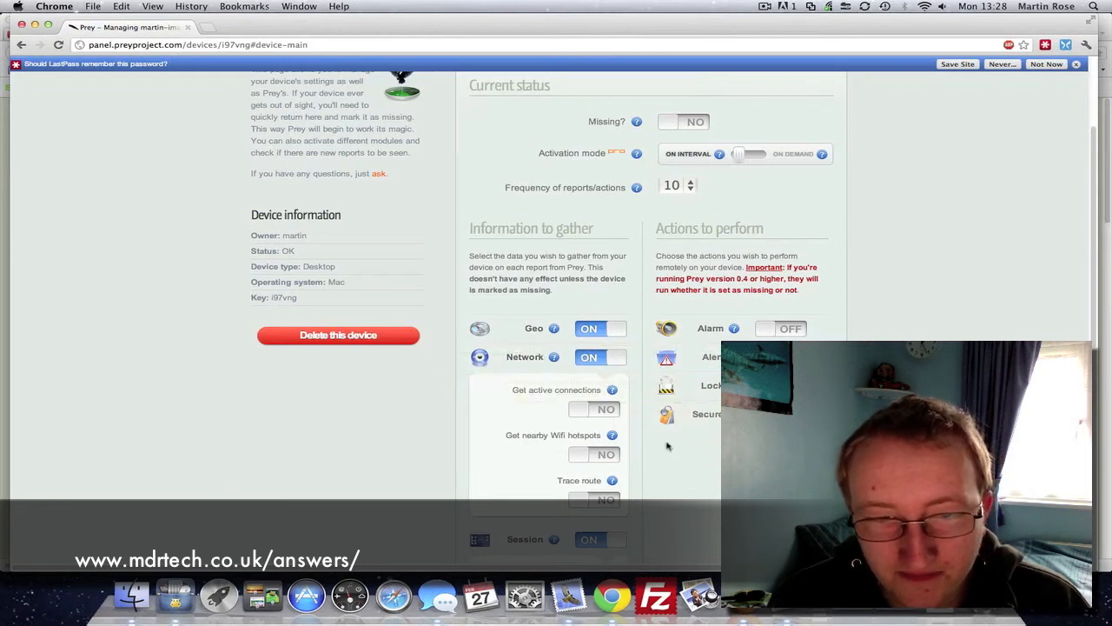
scroll(down, 3)
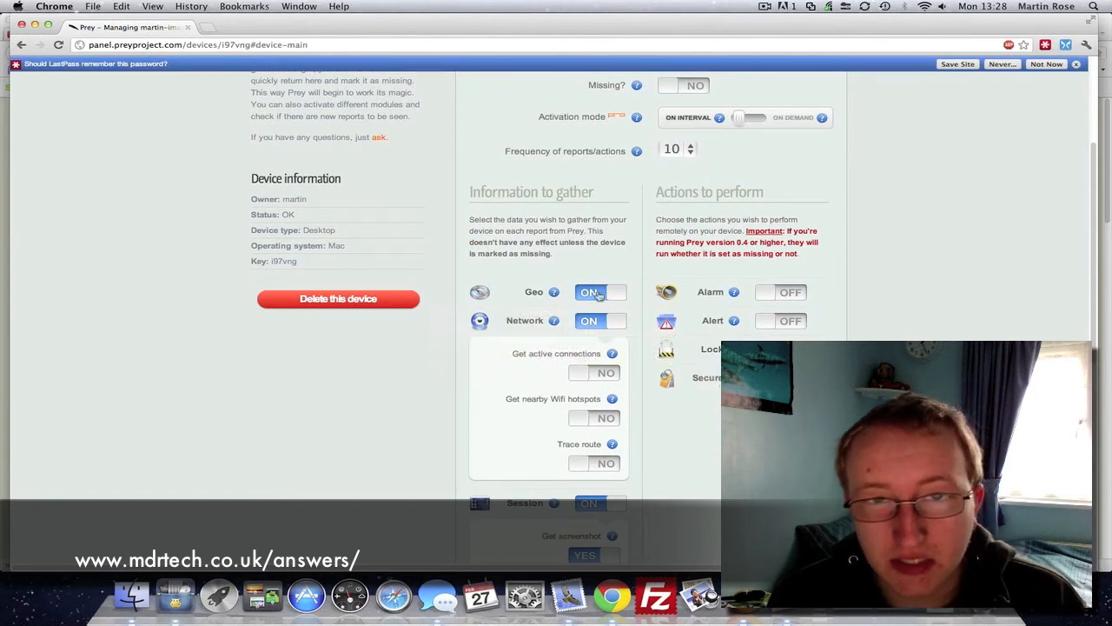
scroll(down, 3)
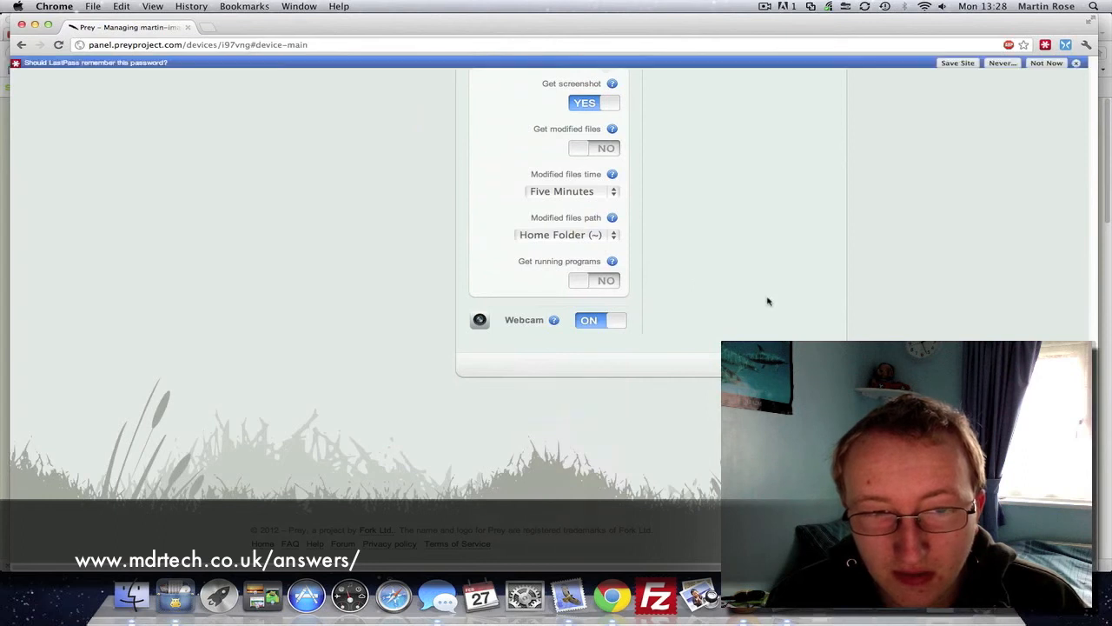
scroll(up, 3)
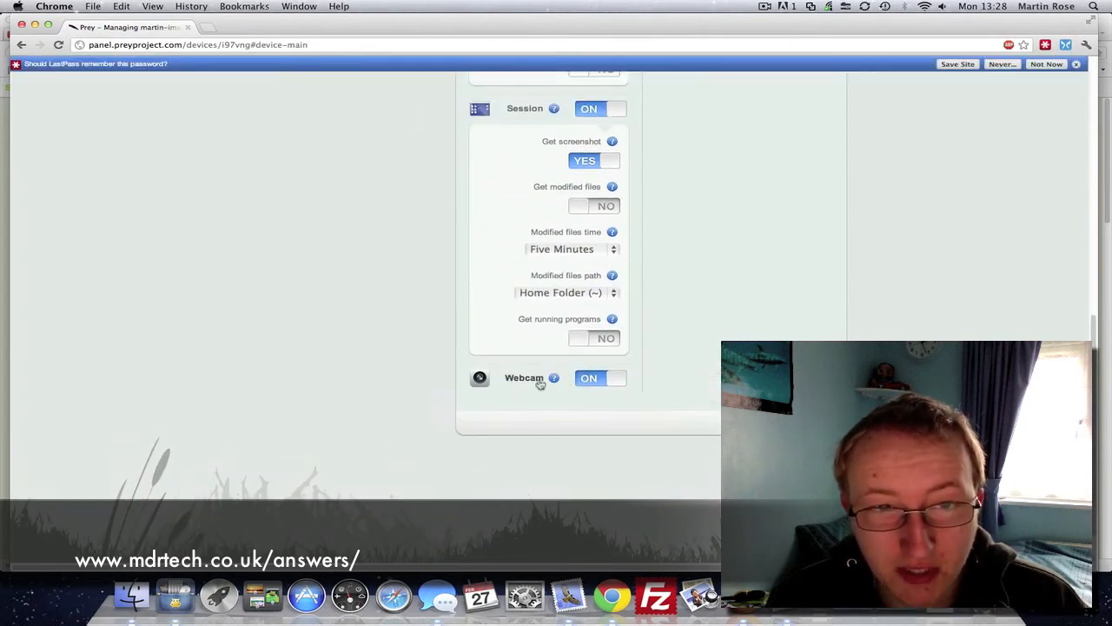
scroll(up, 3)
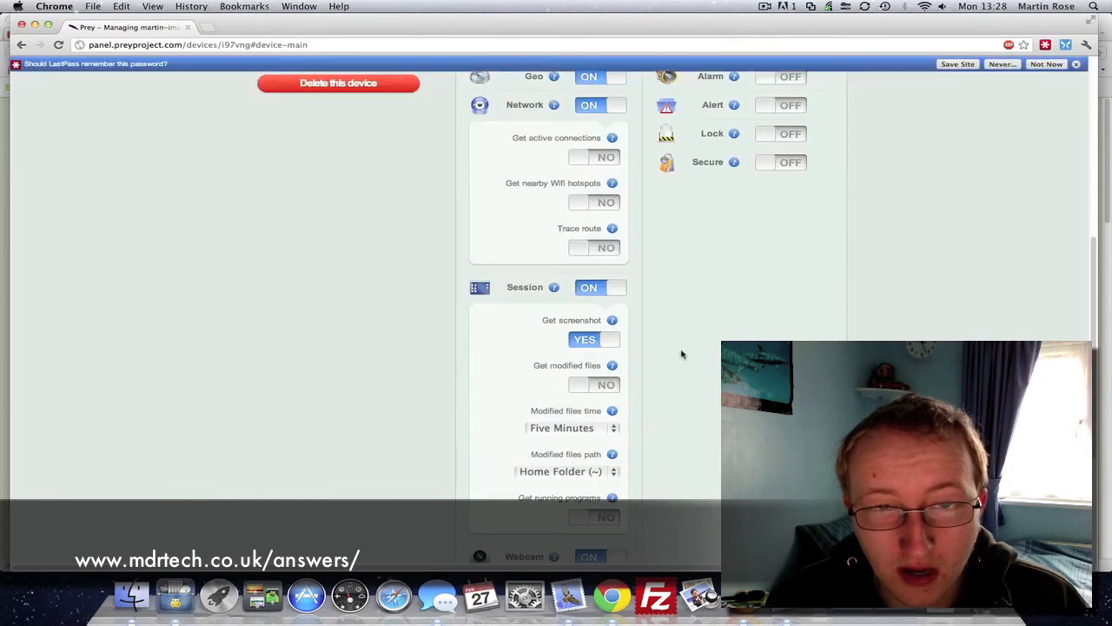
scroll(up, 3)
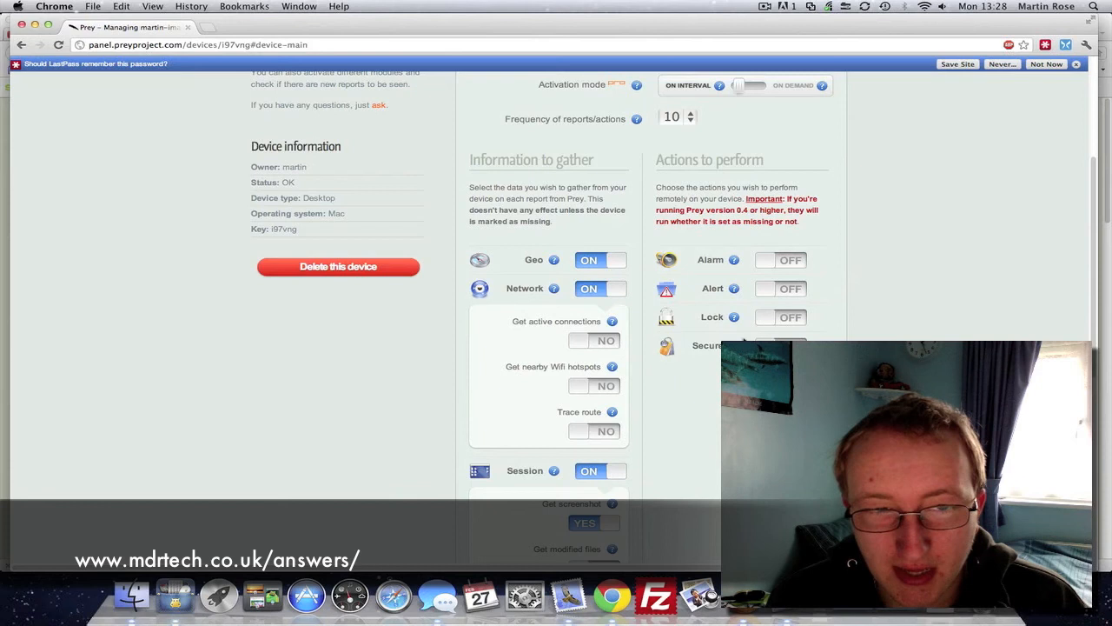
scroll(up, 3)
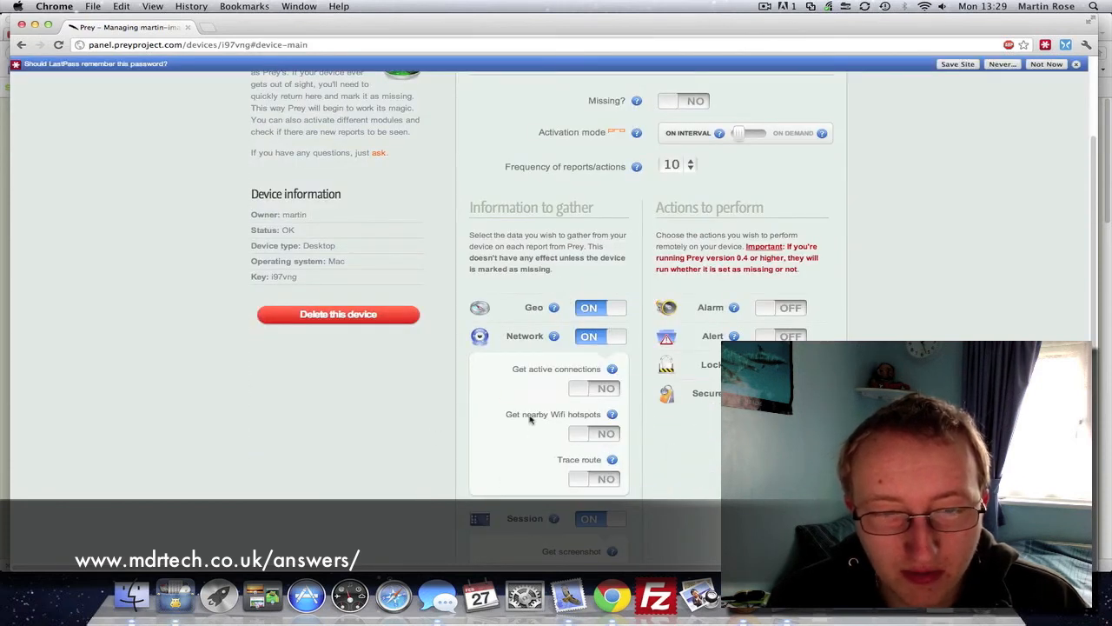
scroll(down, 3)
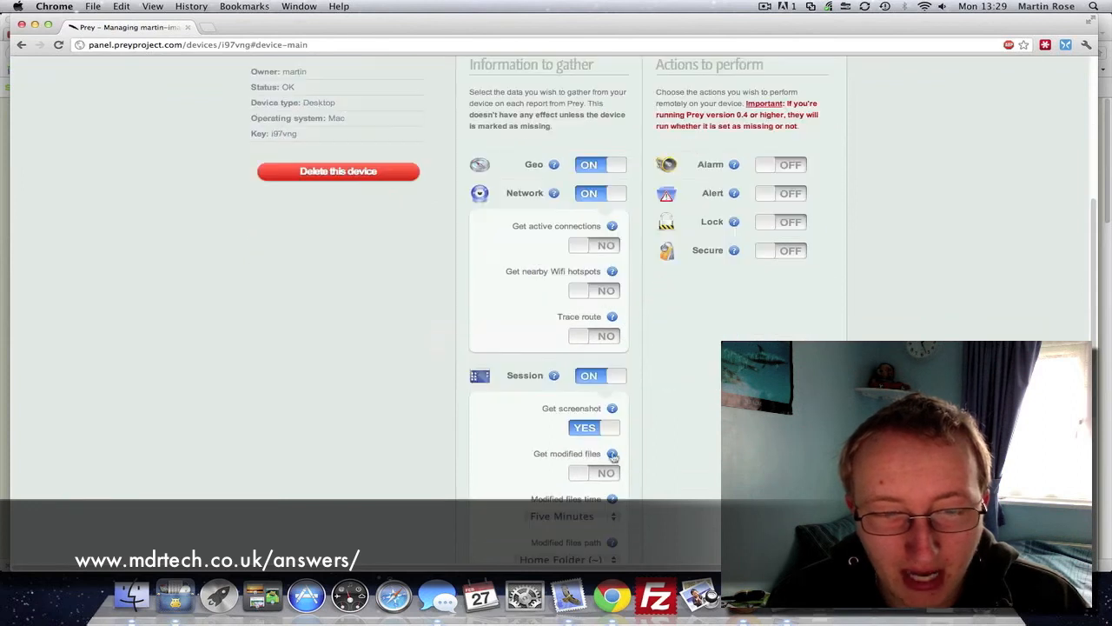
scroll(down, 3)
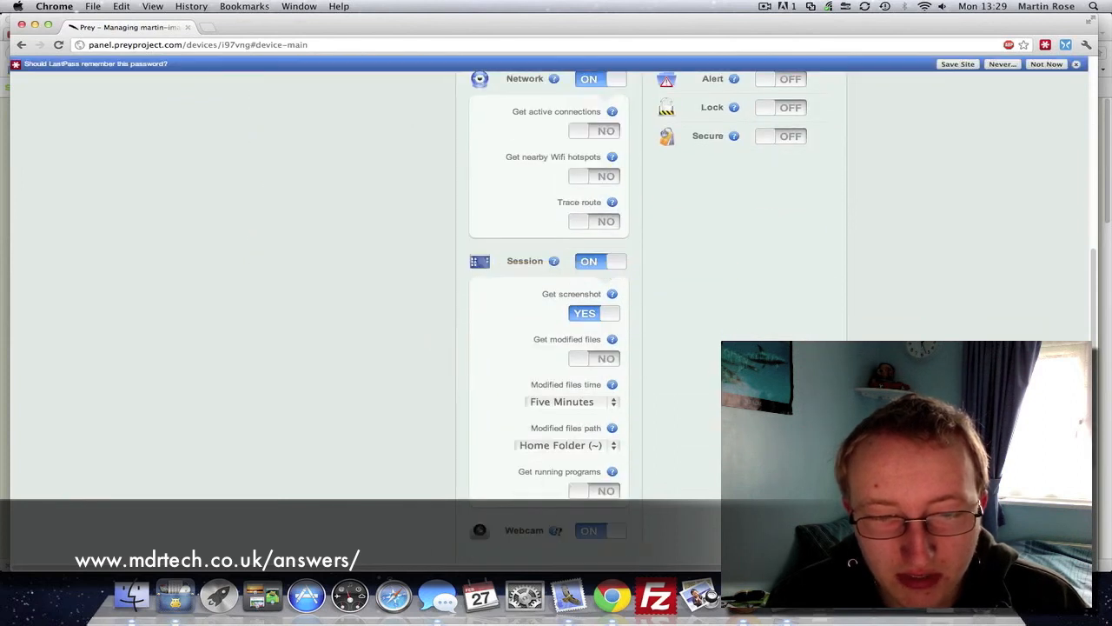
scroll(up, 3)
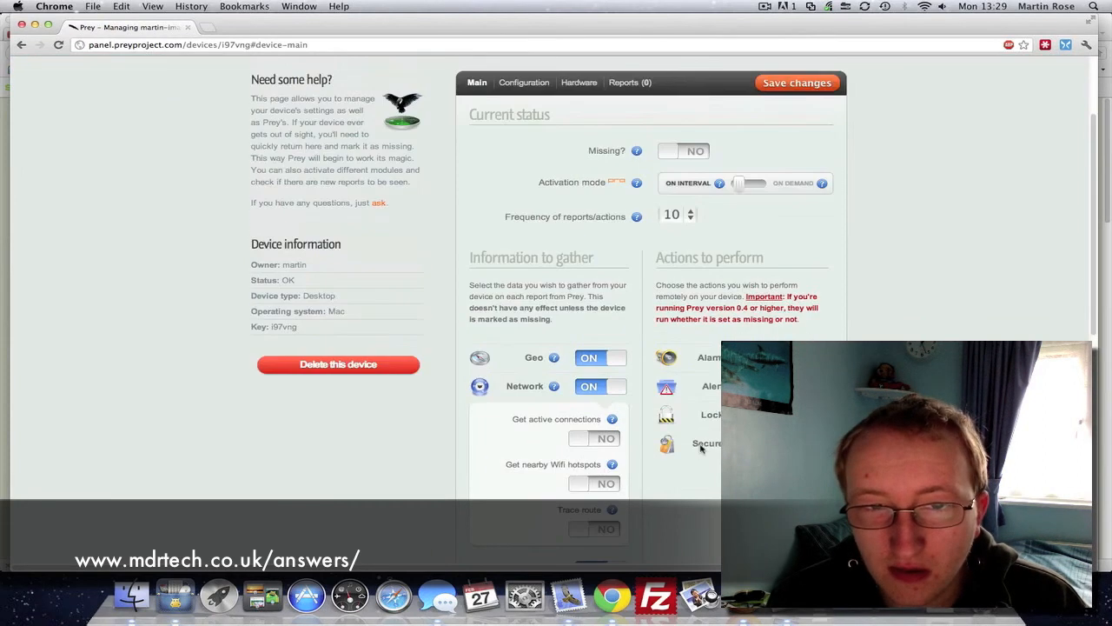
scroll(up, 3)
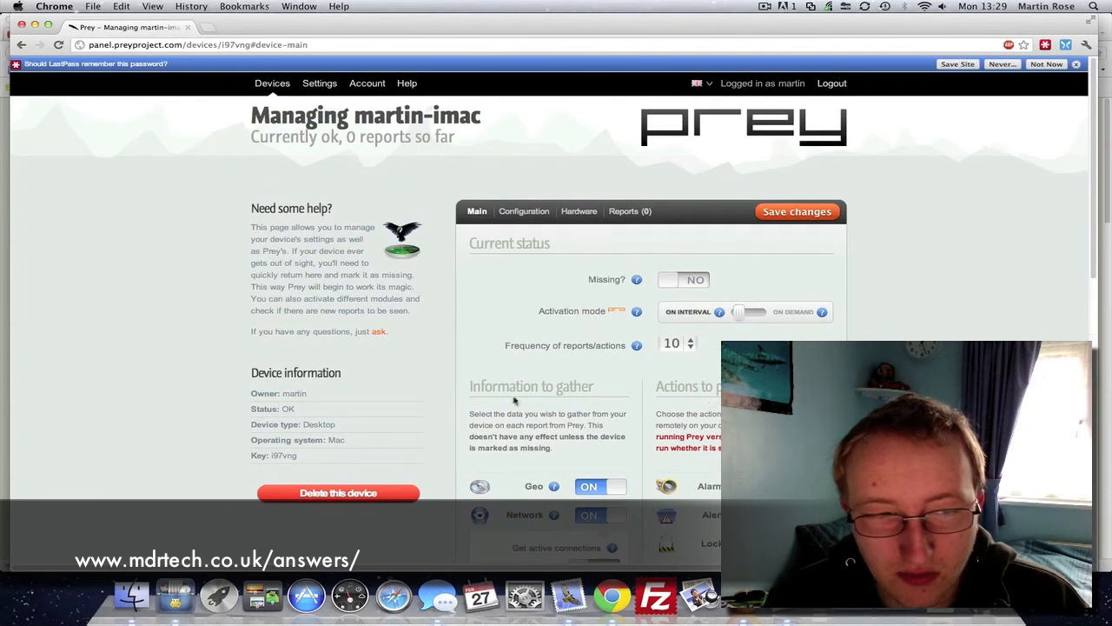
mouse_move(548, 205)
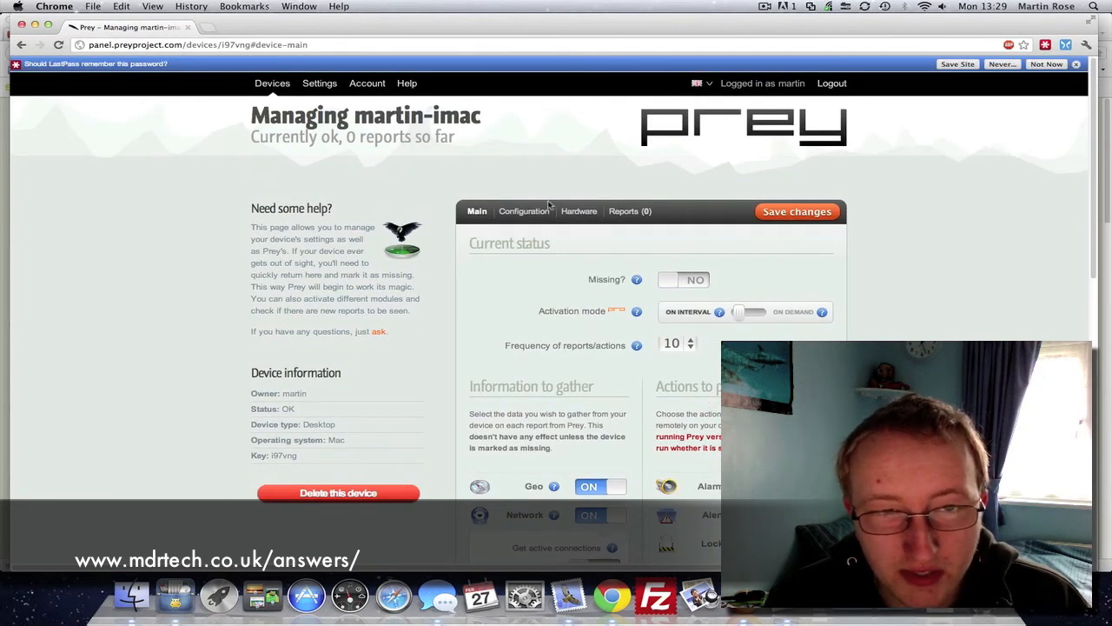
Review martin-imac's Configuration settings: device name, type, OS and Prey options, all off.
click(522, 210)
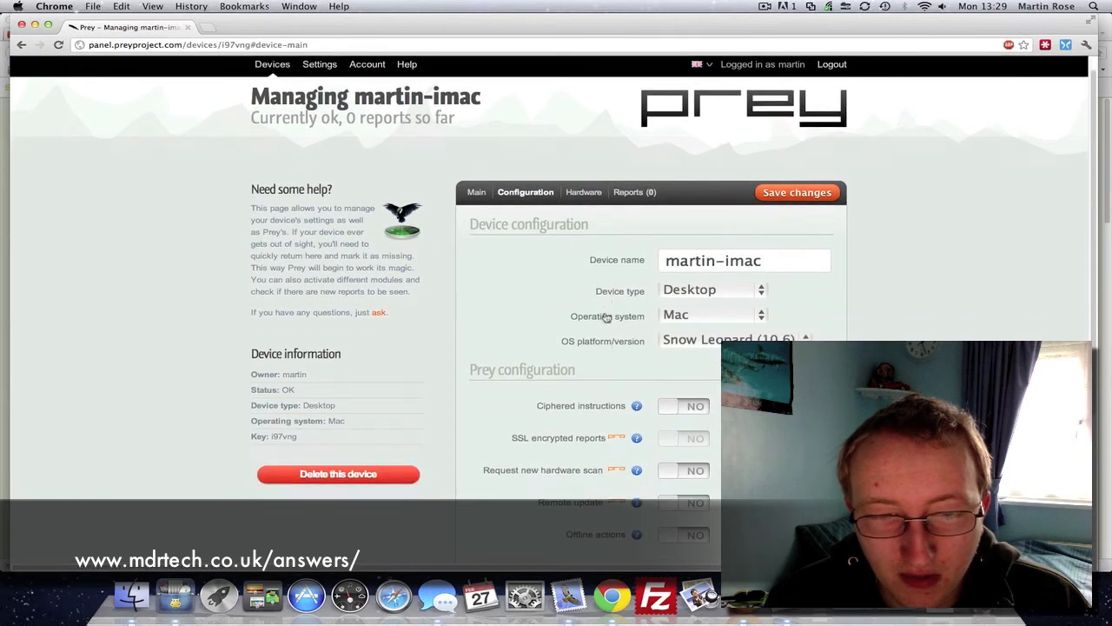
scroll(down, 3)
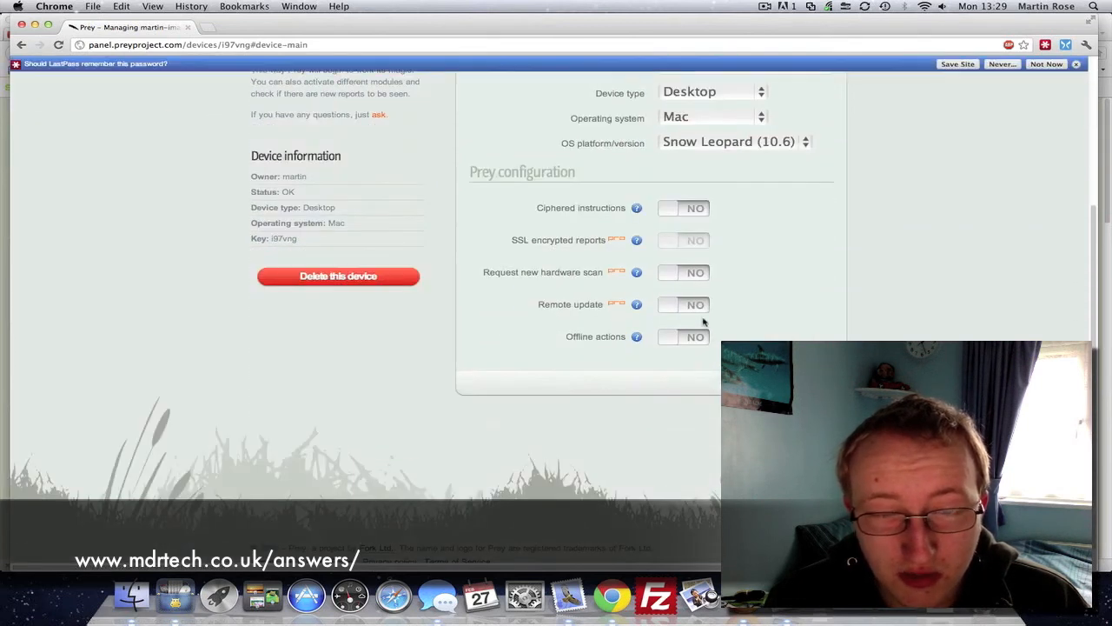
scroll(up, 3)
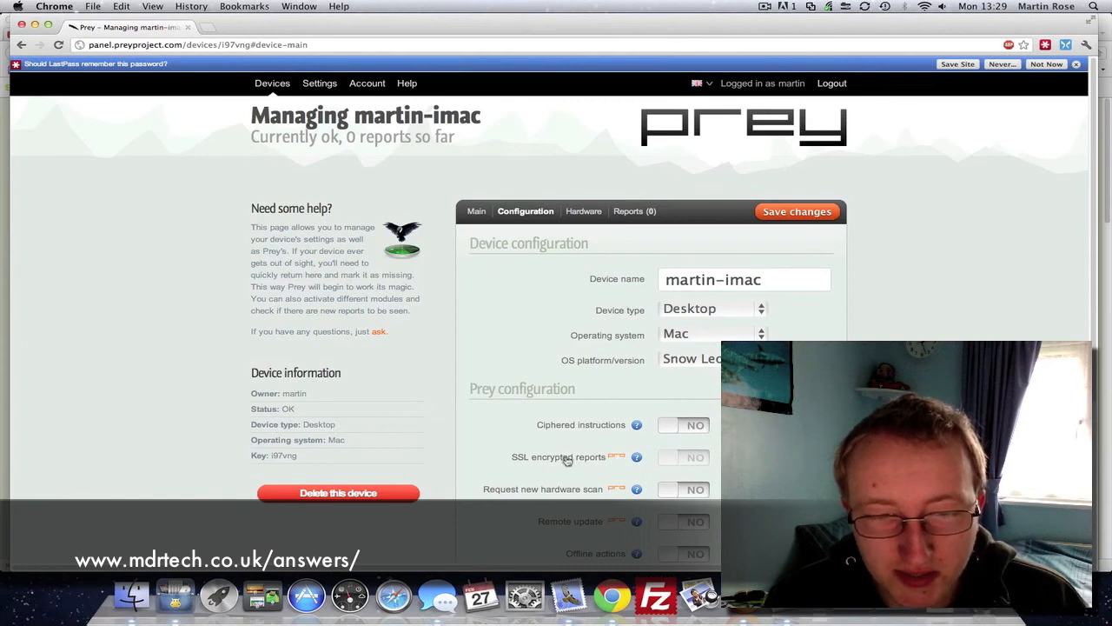
mouse_move(636, 456)
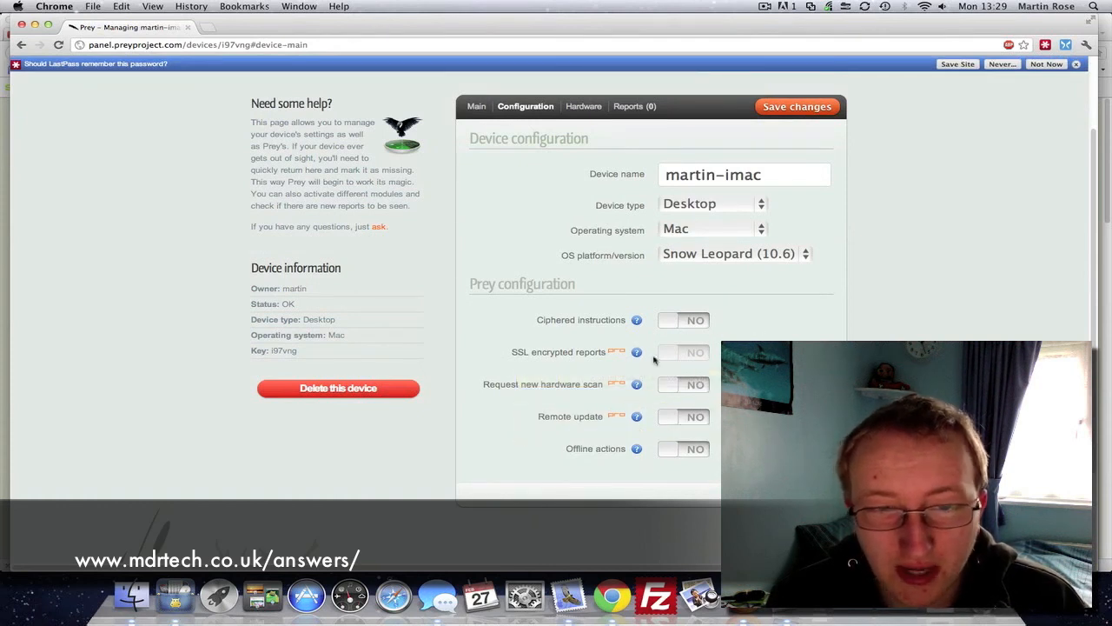
scroll(up, 3)
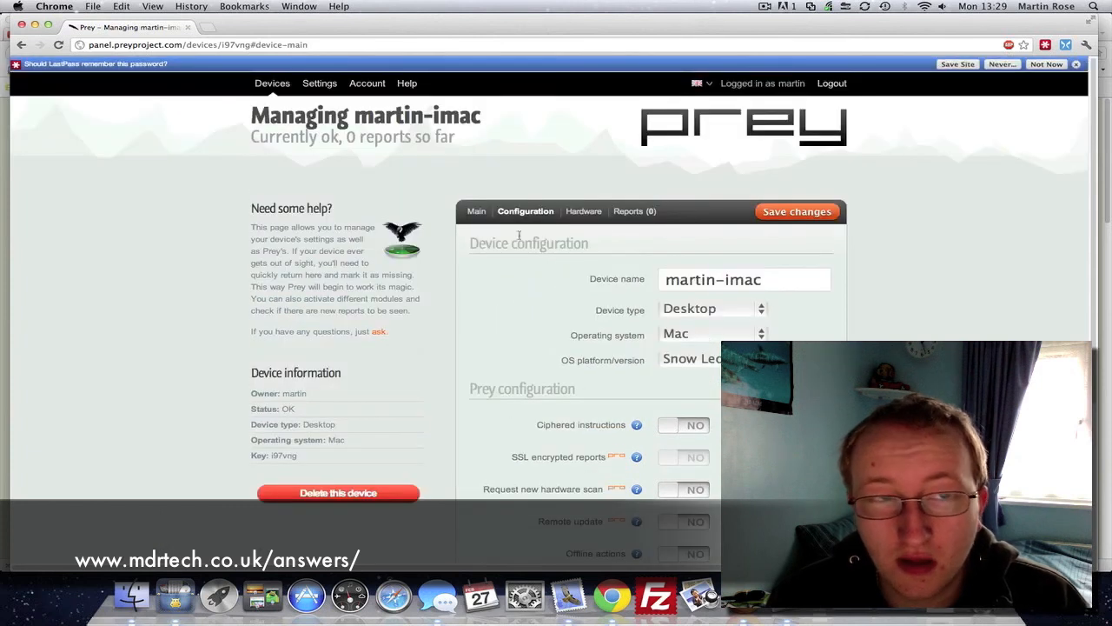
click(271, 84)
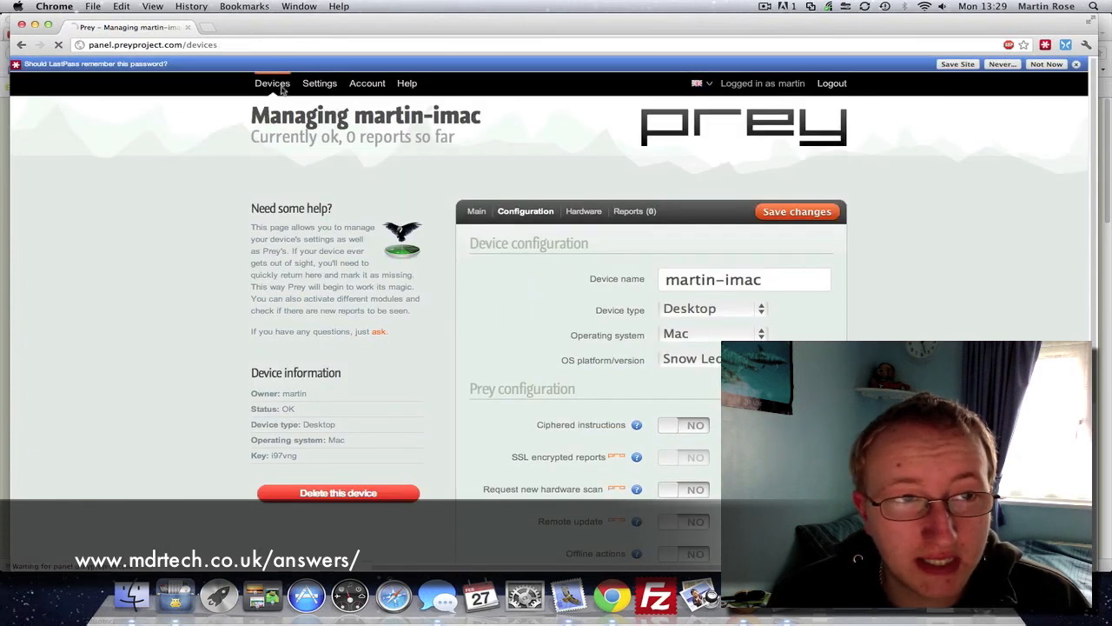
Return to the All your devices list showing martin-imac and martin-macbook, two tracked.
click(271, 83)
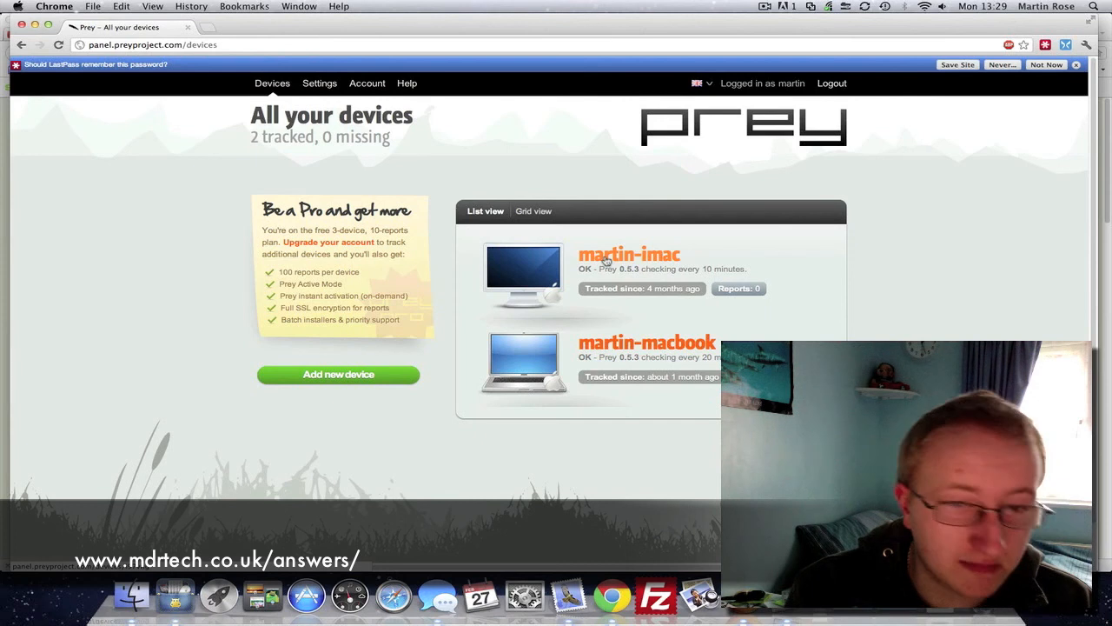
mouse_move(614, 179)
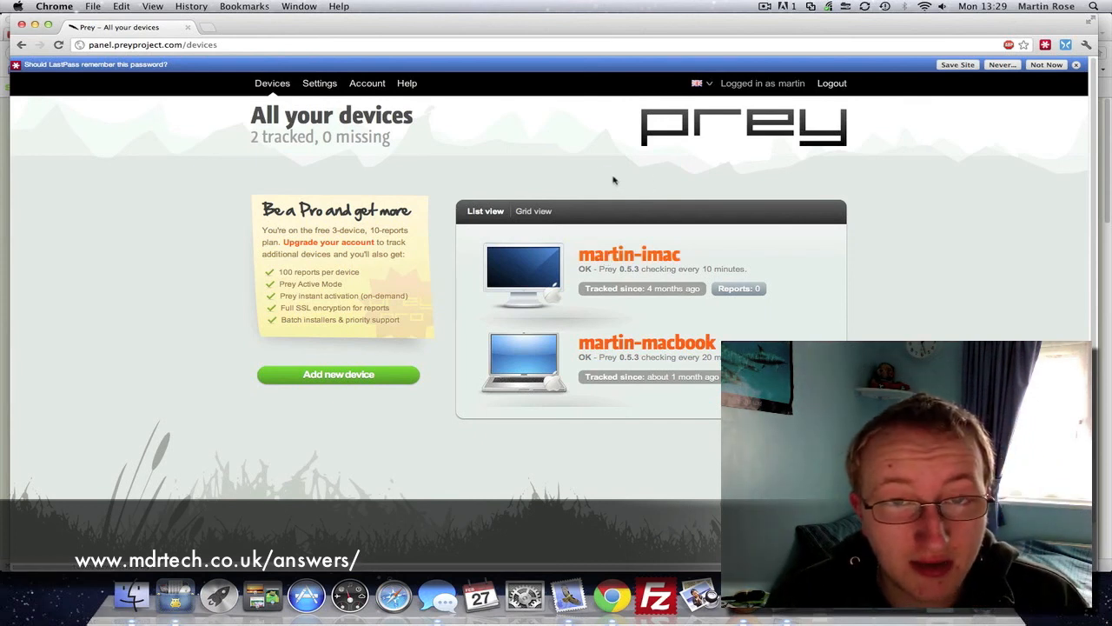
mouse_move(608, 183)
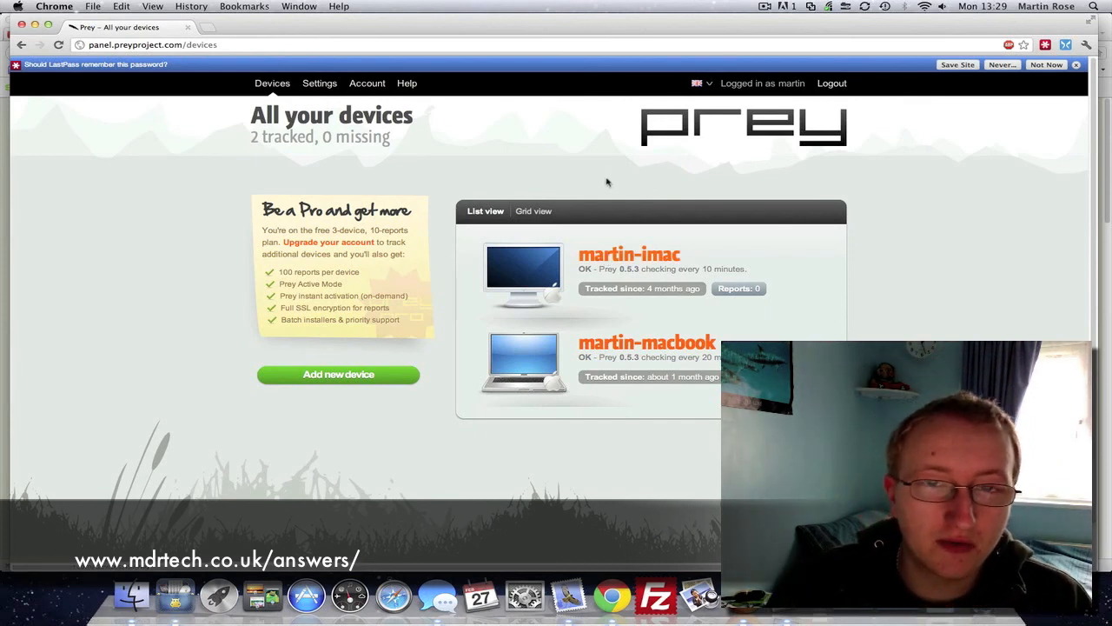